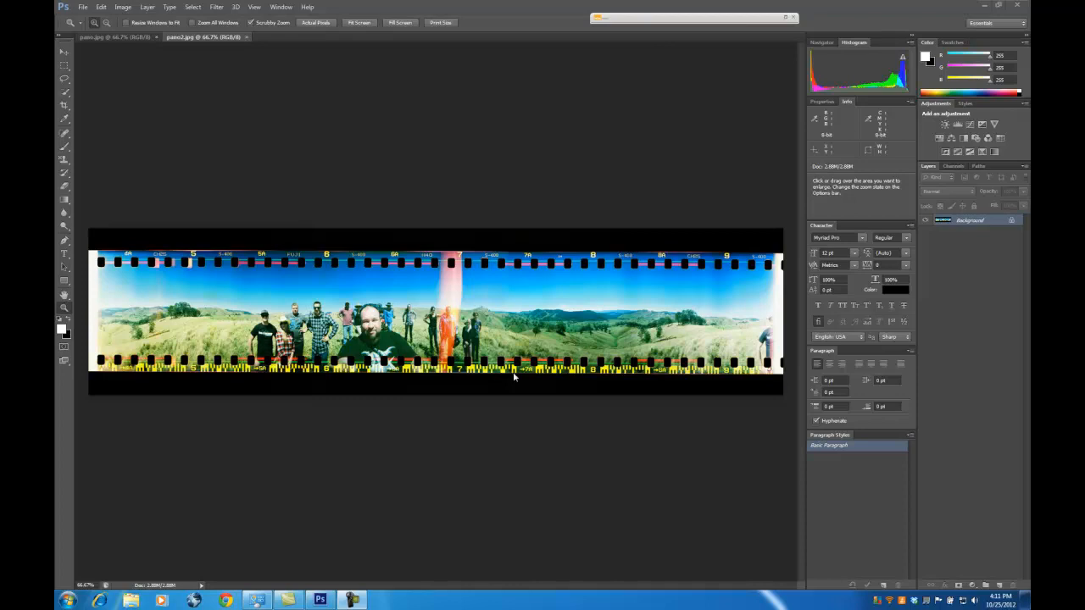
pyautogui.moveTo(182, 113)
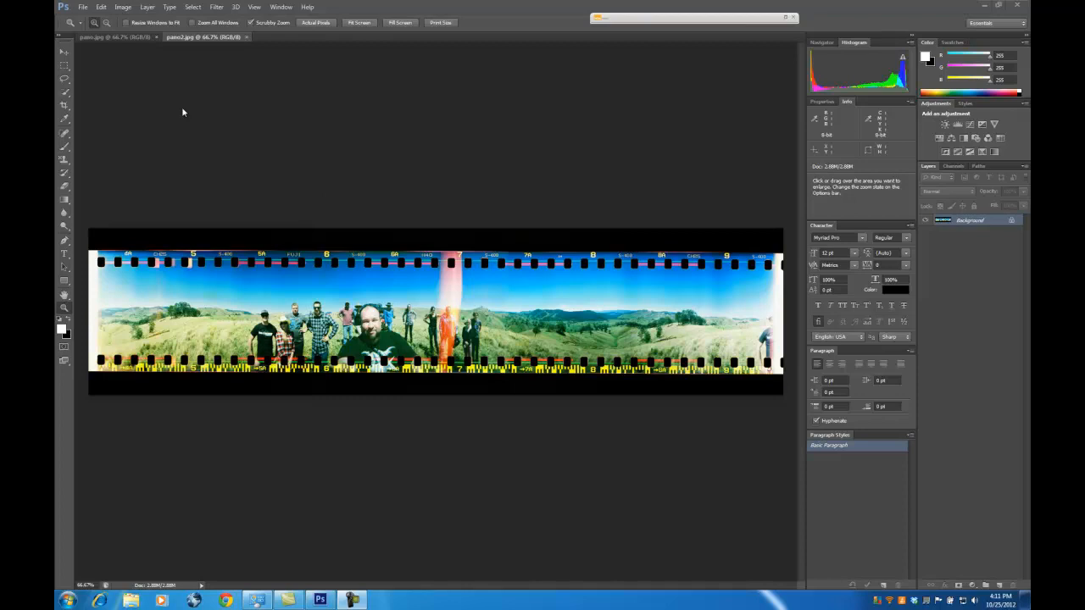
# Step: Open the File menu while both panoramas are open
pyautogui.click(82, 7)
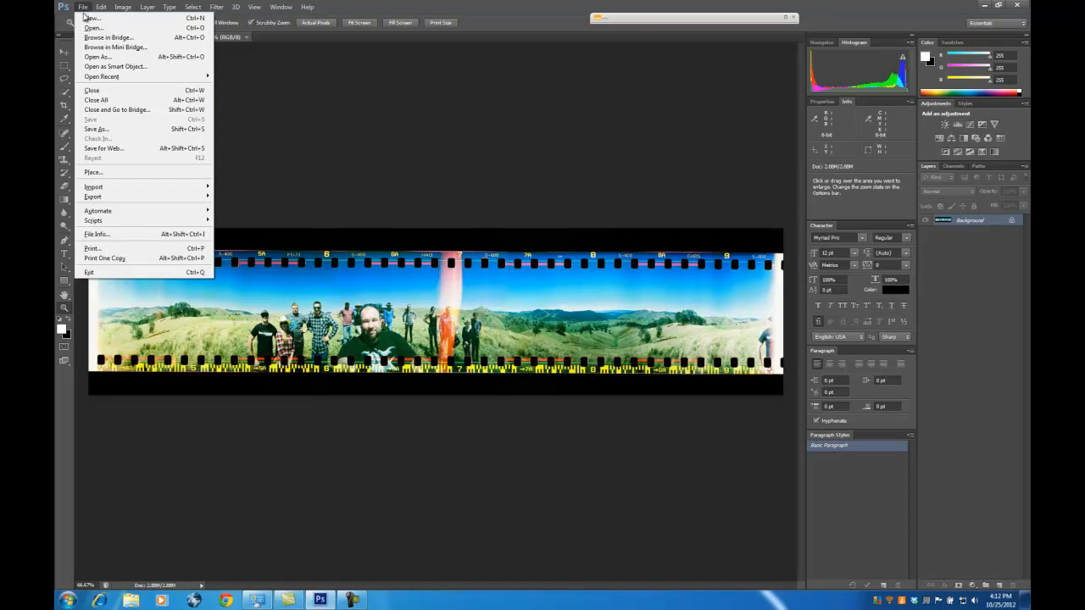
# Step: Create a new Film & Video document sized HDV/HDTV 720p (1280×720)
pyautogui.click(92, 18)
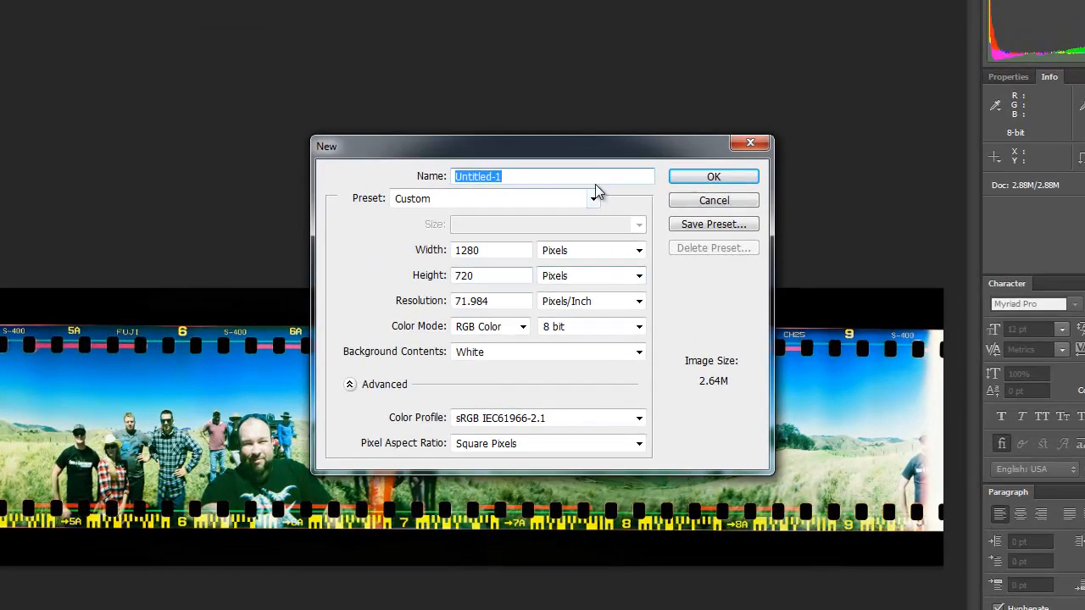
pyautogui.click(593, 198)
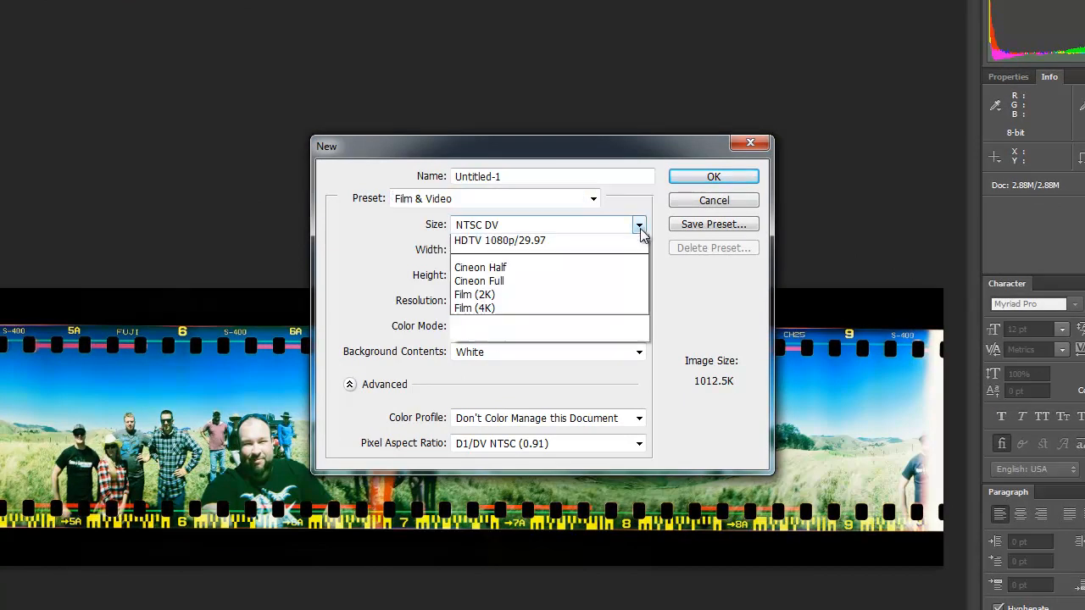
pyautogui.click(510, 225)
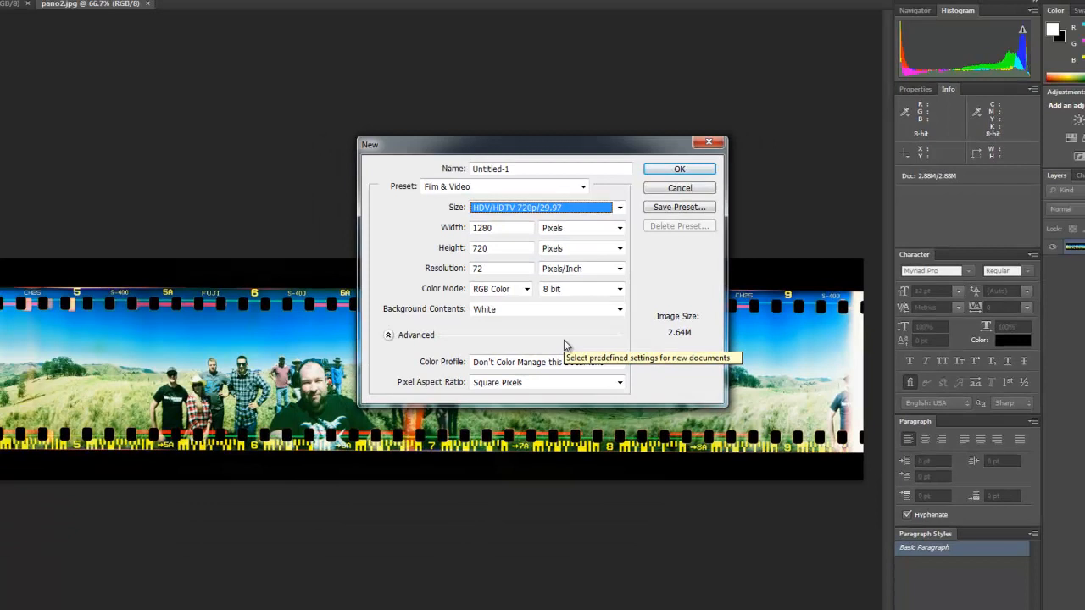
pyautogui.click(678, 169)
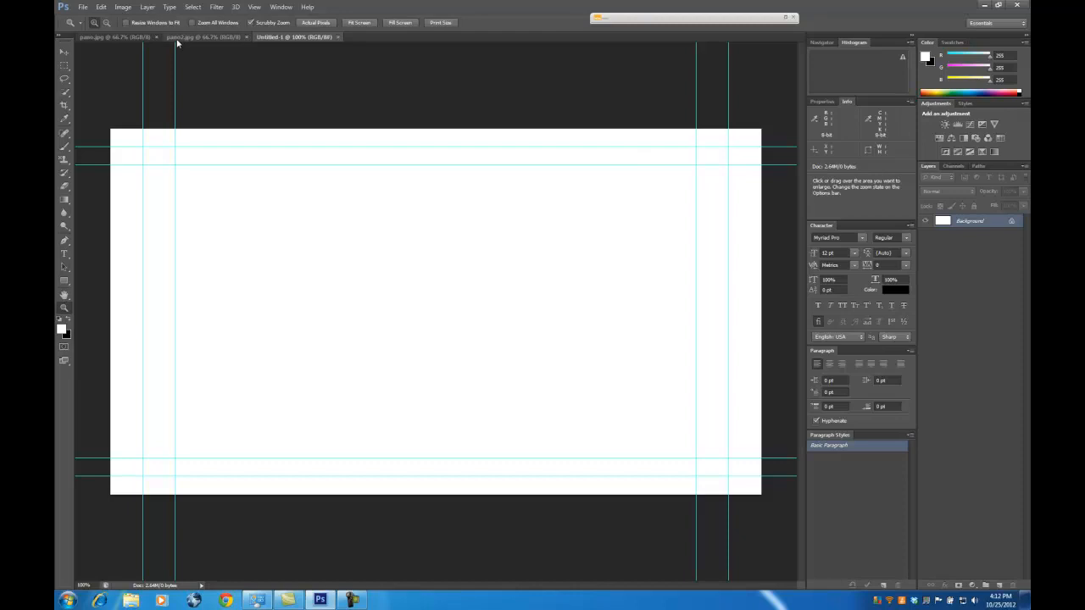
# Step: Switch to pano2.jpg and copy the panorama image
pyautogui.click(203, 37)
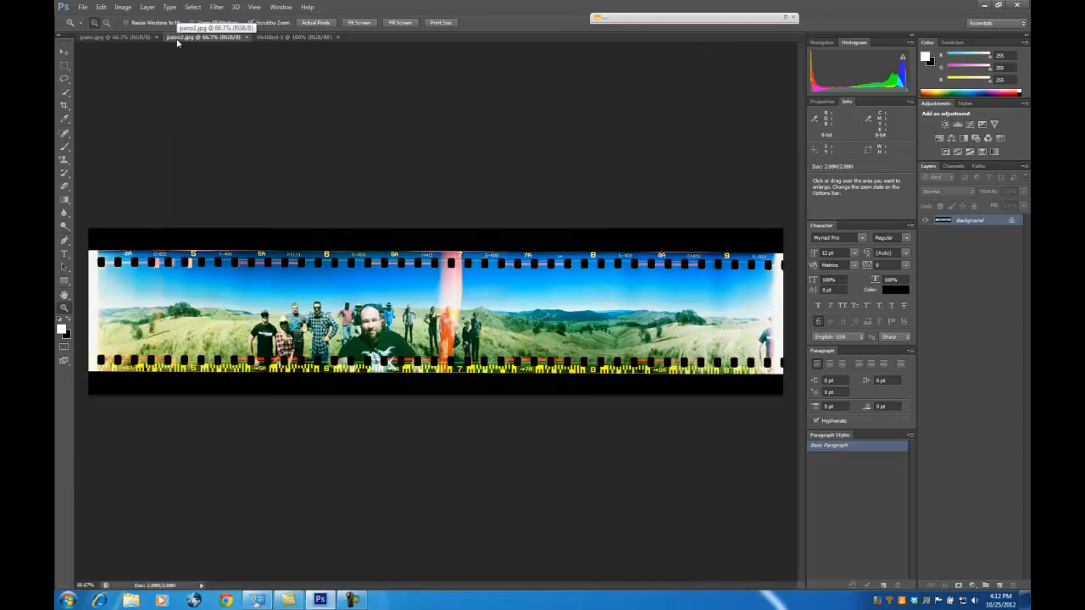
pyautogui.click(101, 7)
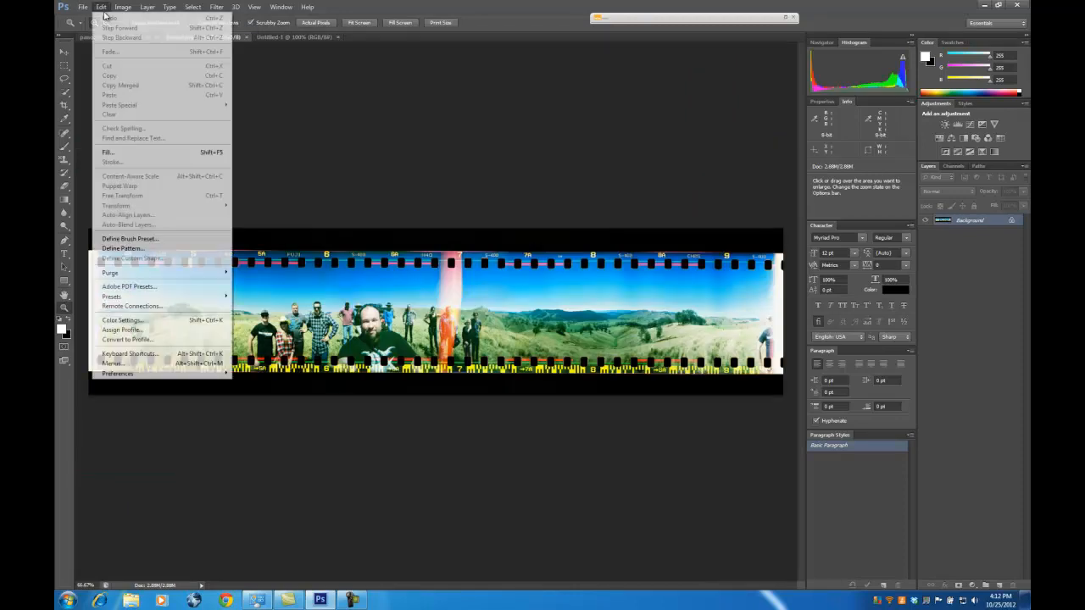
pyautogui.click(436, 272)
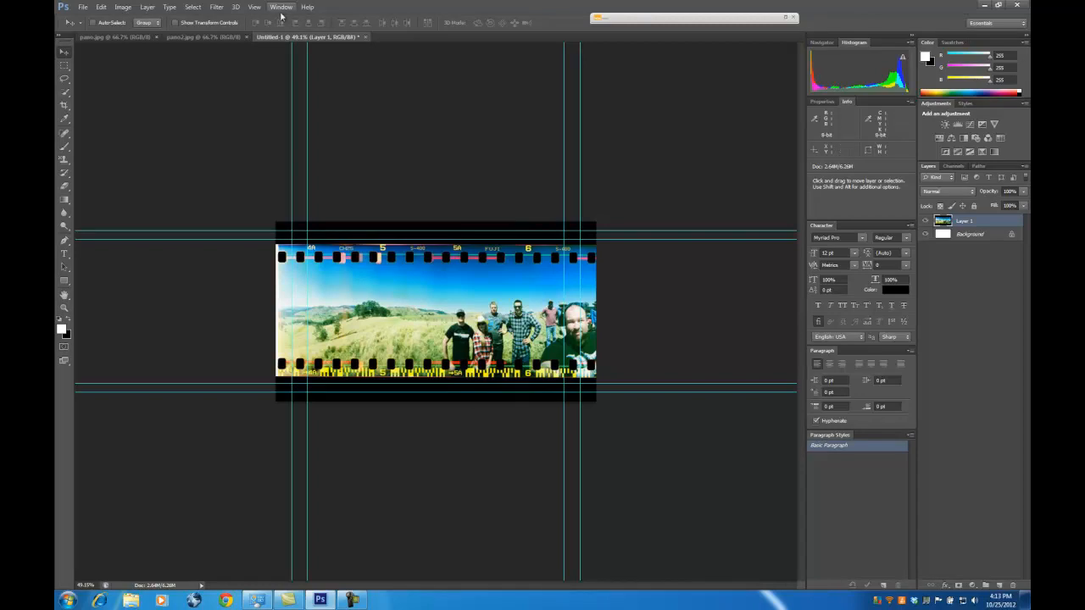
# Step: Show the Timeline panel and create a video timeline
pyautogui.click(281, 7)
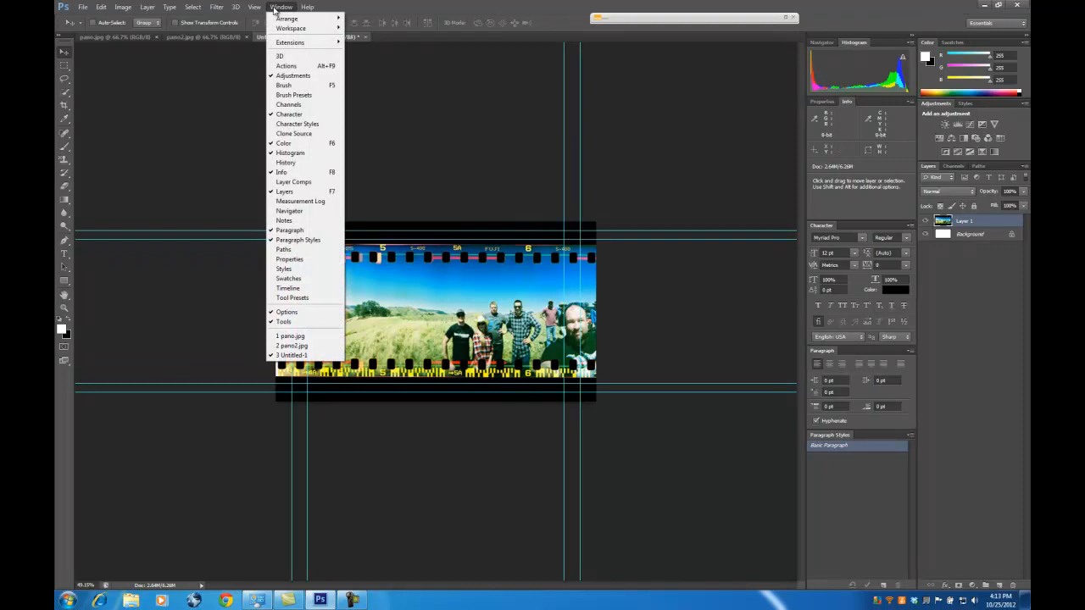
pyautogui.click(287, 289)
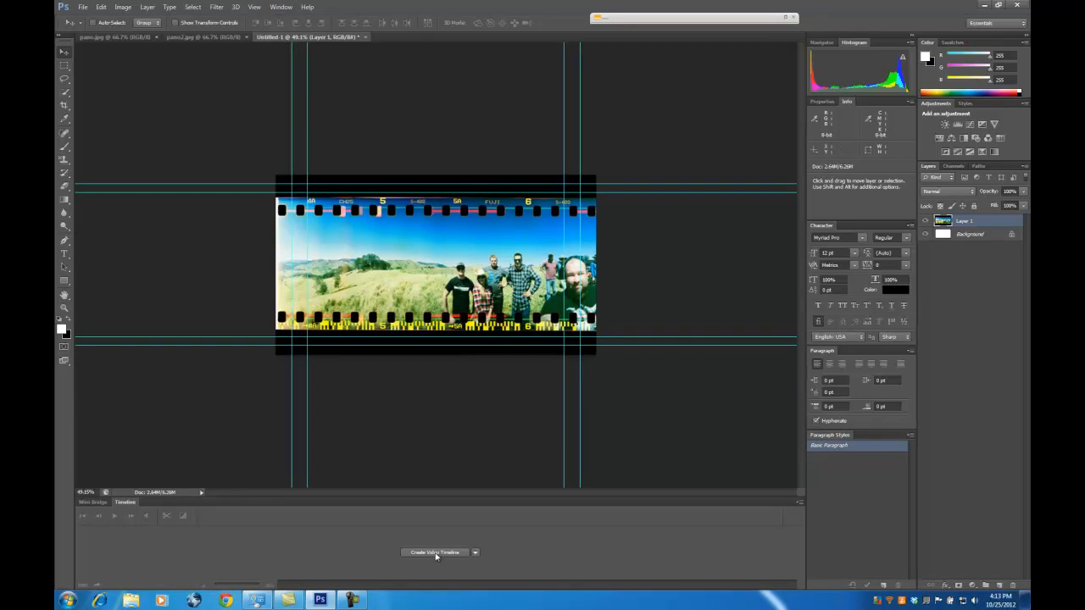
pyautogui.click(435, 553)
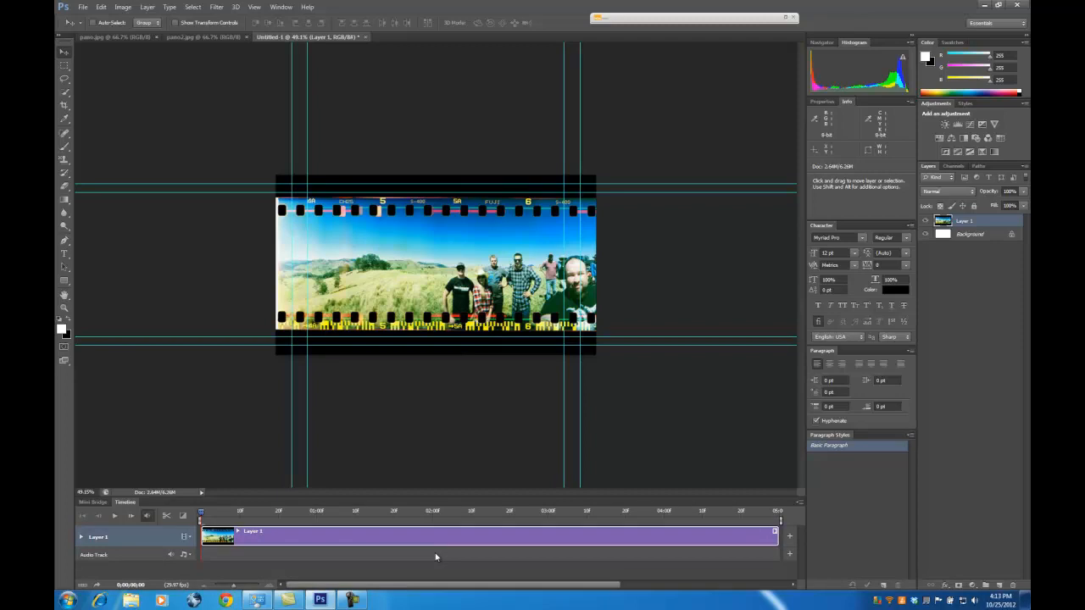
pyautogui.moveTo(290, 496)
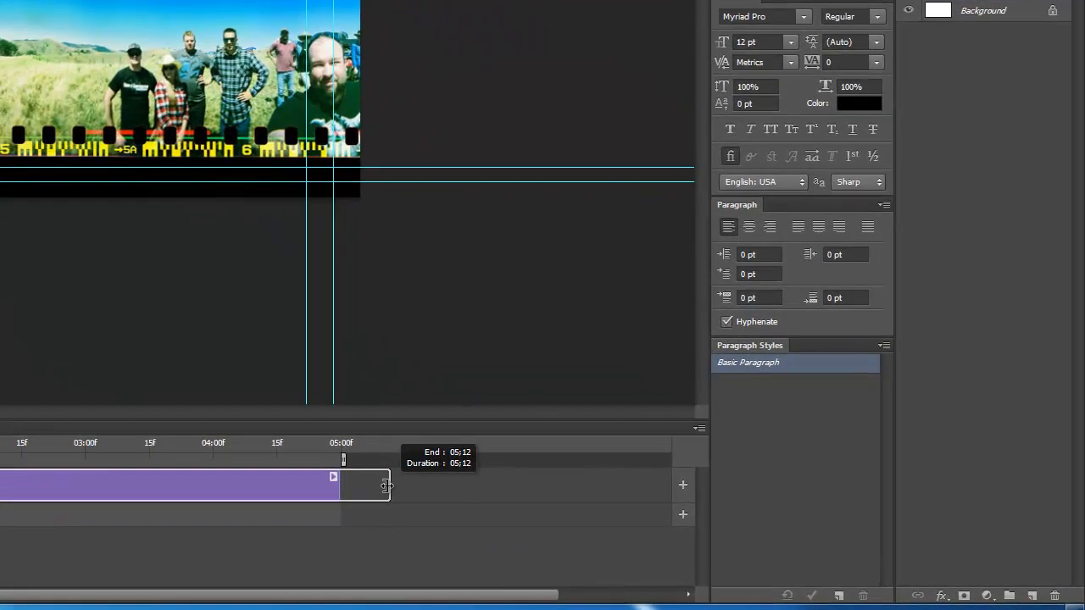
# Step: Stretch the Layer 1 clip to about ten seconds
pyautogui.moveTo(385, 486); pyautogui.dragTo(581, 486)
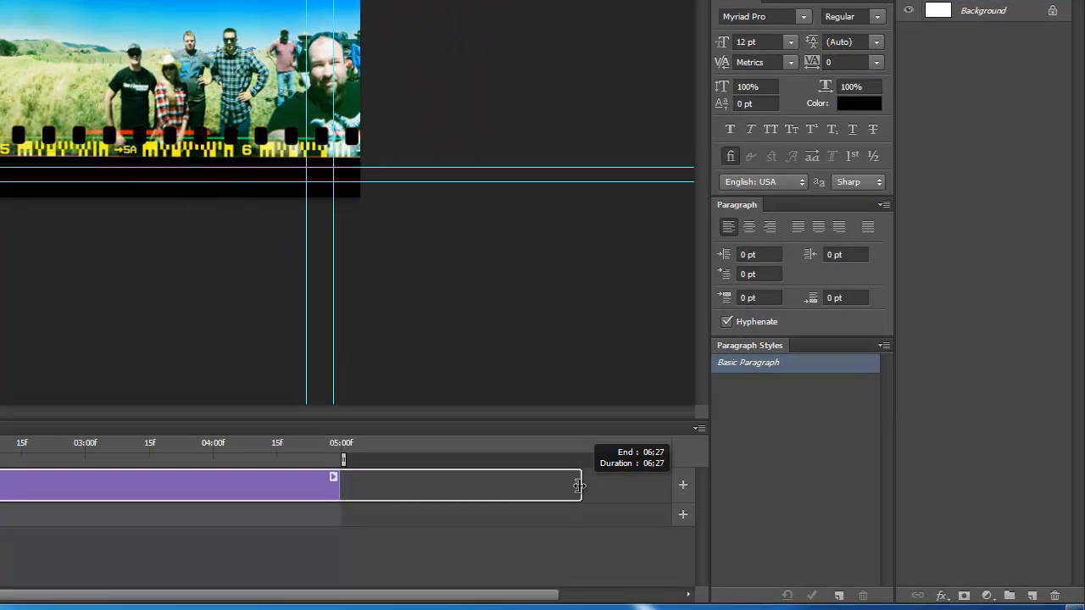
pyautogui.moveTo(580, 485); pyautogui.dragTo(687, 485)
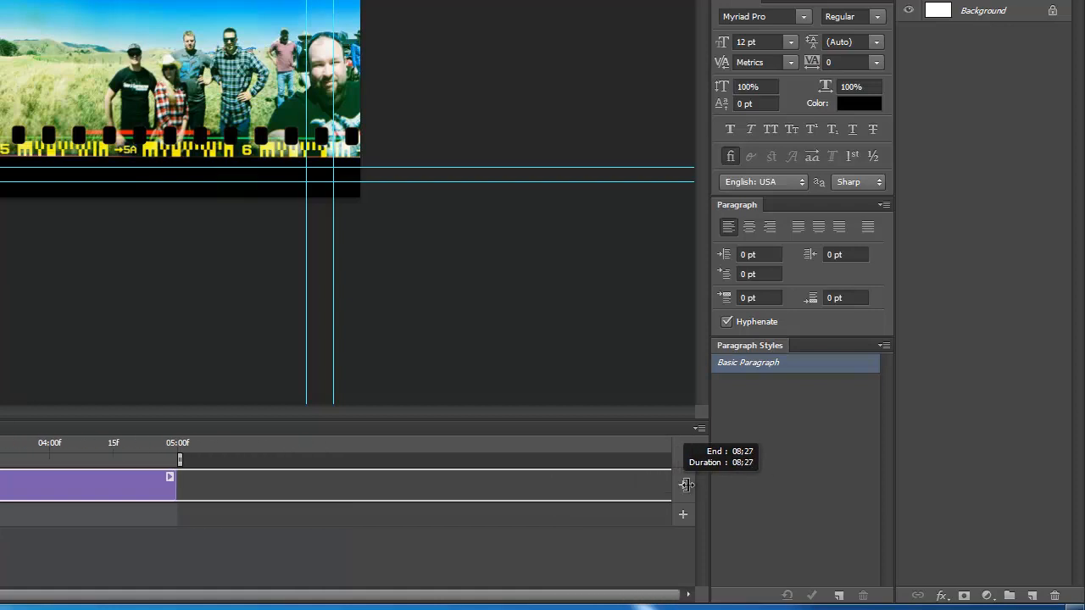
pyautogui.moveTo(170, 476); pyautogui.dragTo(668, 476)
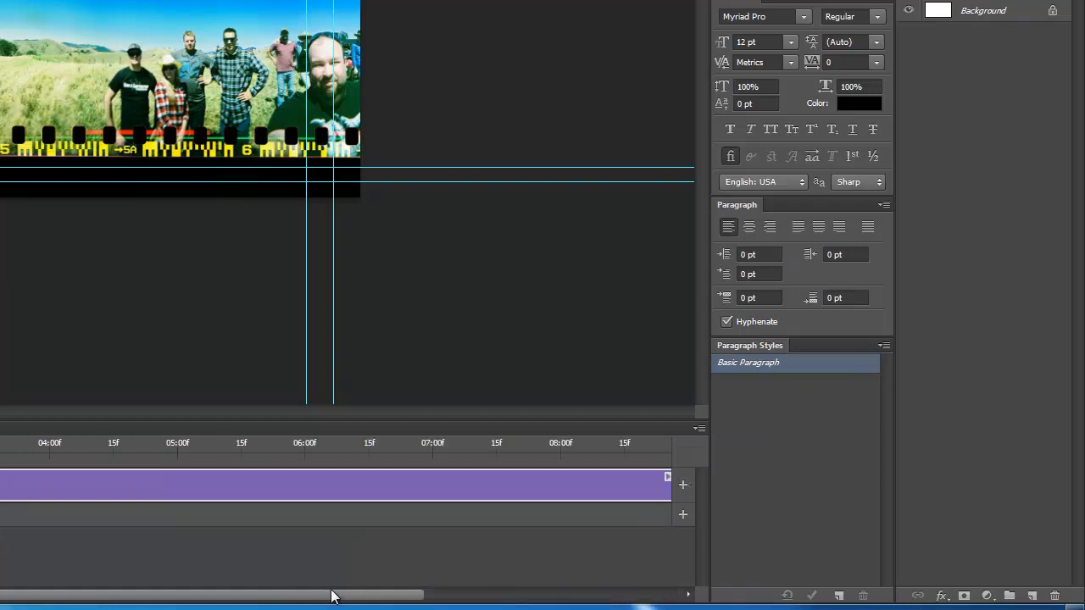
pyautogui.moveTo(667, 477); pyautogui.dragTo(531, 477)
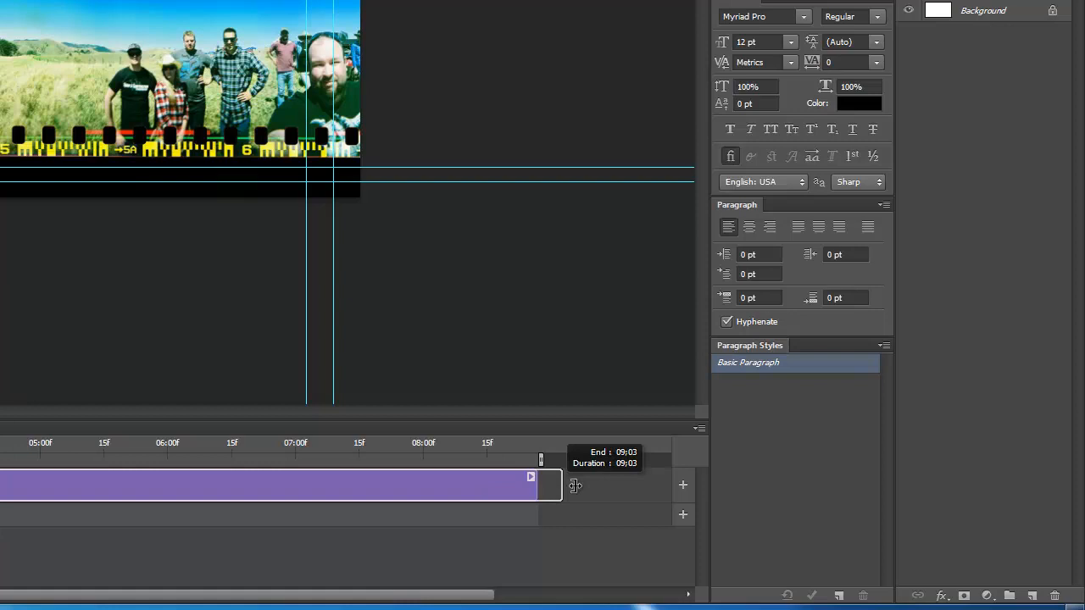
pyautogui.moveTo(531, 476); pyautogui.dragTo(514, 476)
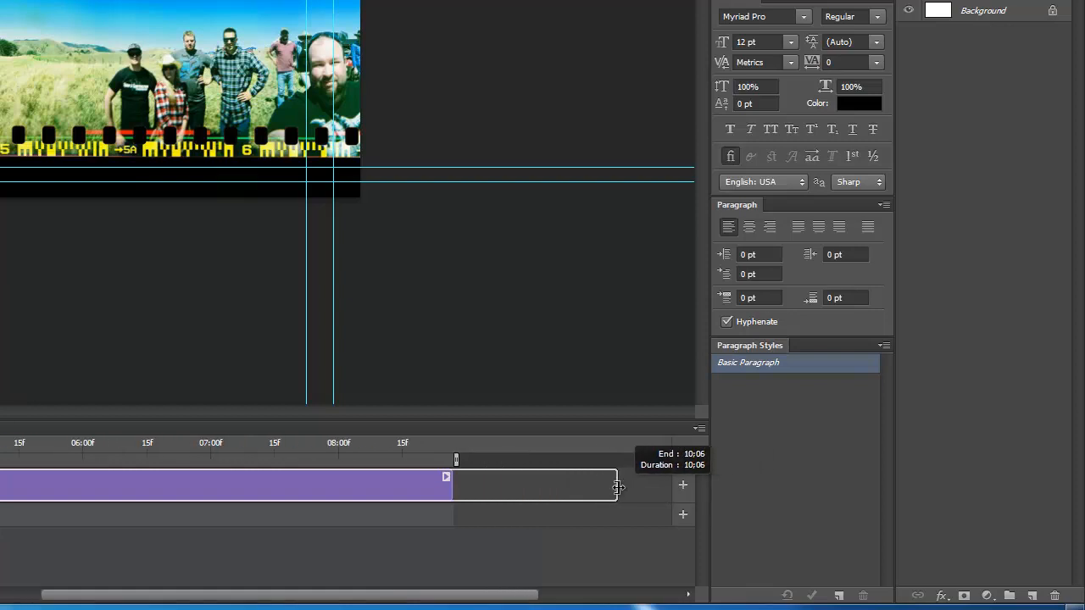
pyautogui.moveTo(617, 487); pyautogui.dragTo(593, 487)
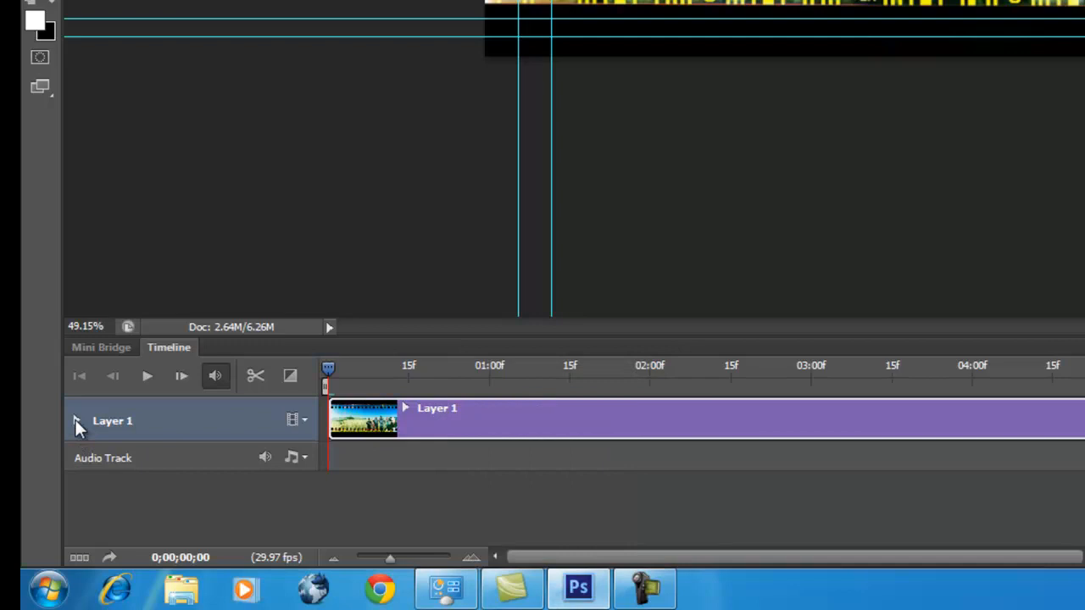
# Step: Expand Layer 1's properties and enable Position keyframing
pyautogui.click(75, 421)
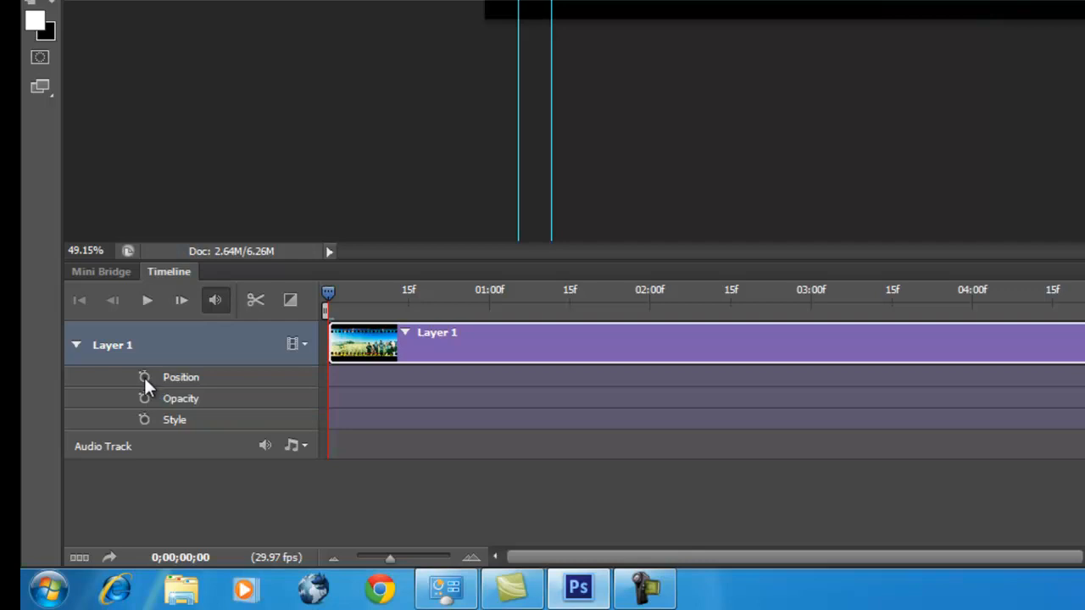
pyautogui.click(144, 377)
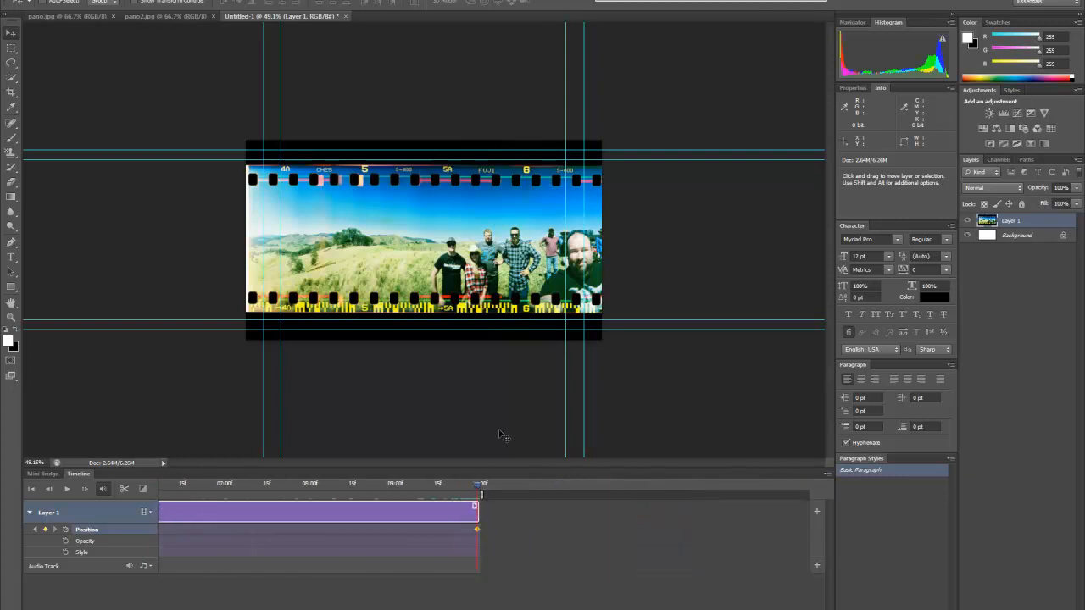
pyautogui.moveTo(457, 284)
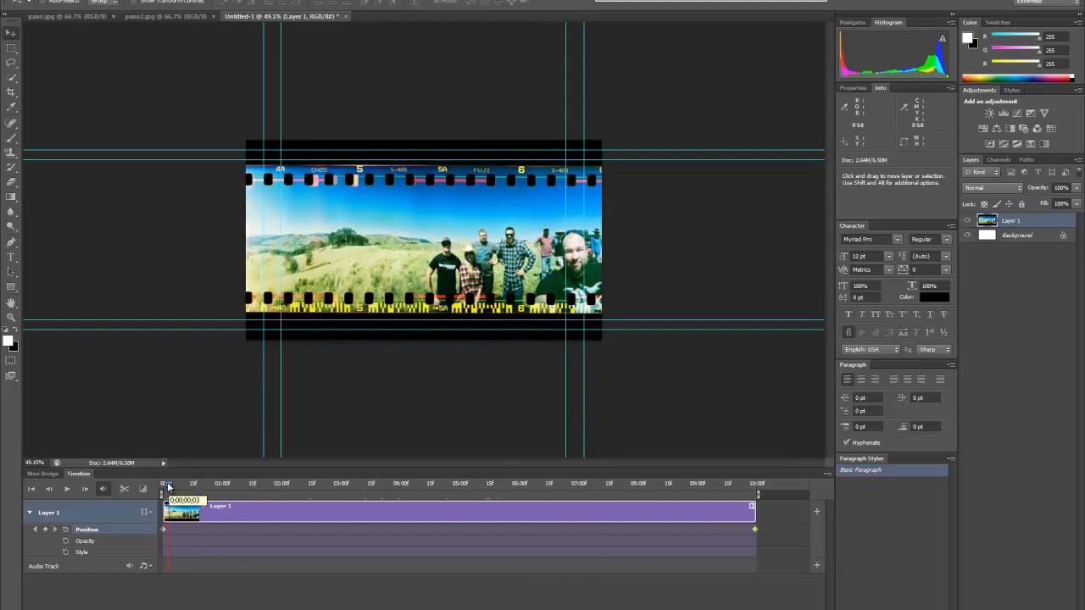
# Step: Preview the pan, extend the clip to about twelve seconds, and move the end keyframe
pyautogui.click(66, 489)
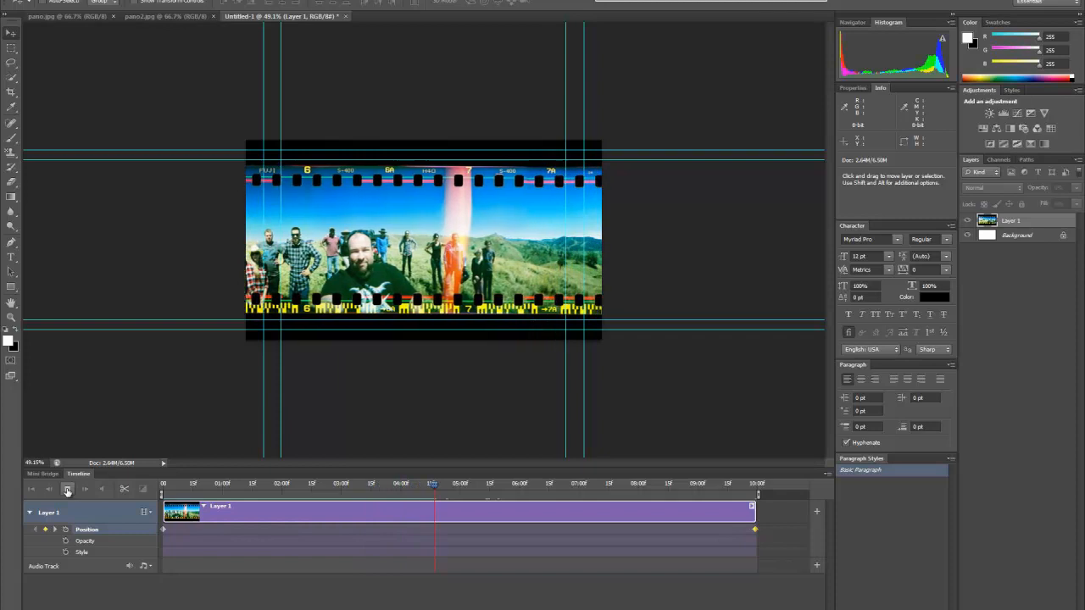
pyautogui.moveTo(432, 494); pyautogui.dragTo(498, 494)
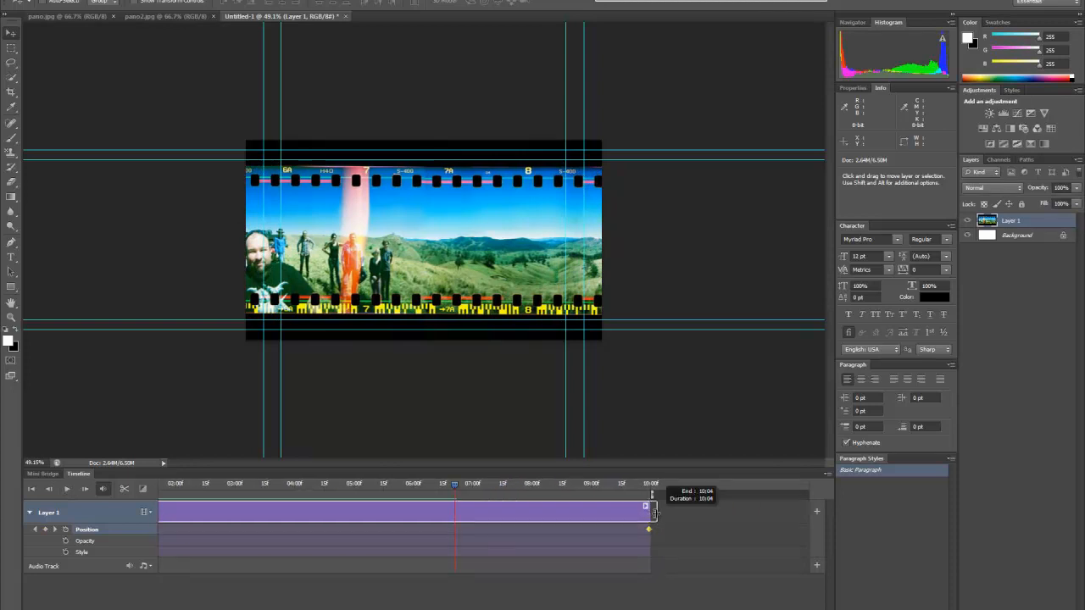
pyautogui.moveTo(649, 506); pyautogui.dragTo(771, 506)
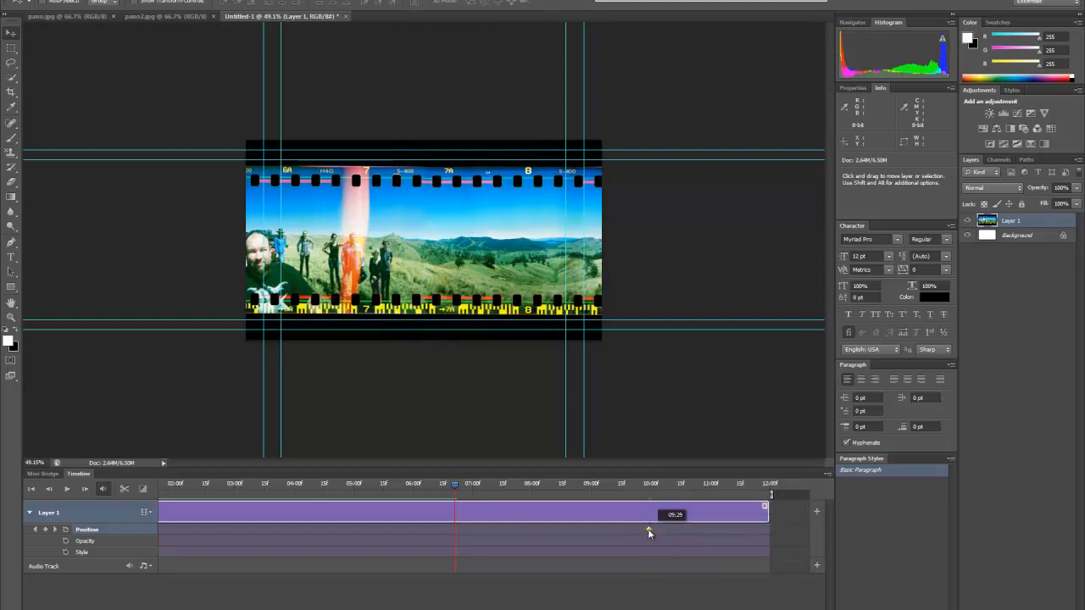
pyautogui.moveTo(648, 533); pyautogui.dragTo(712, 533)
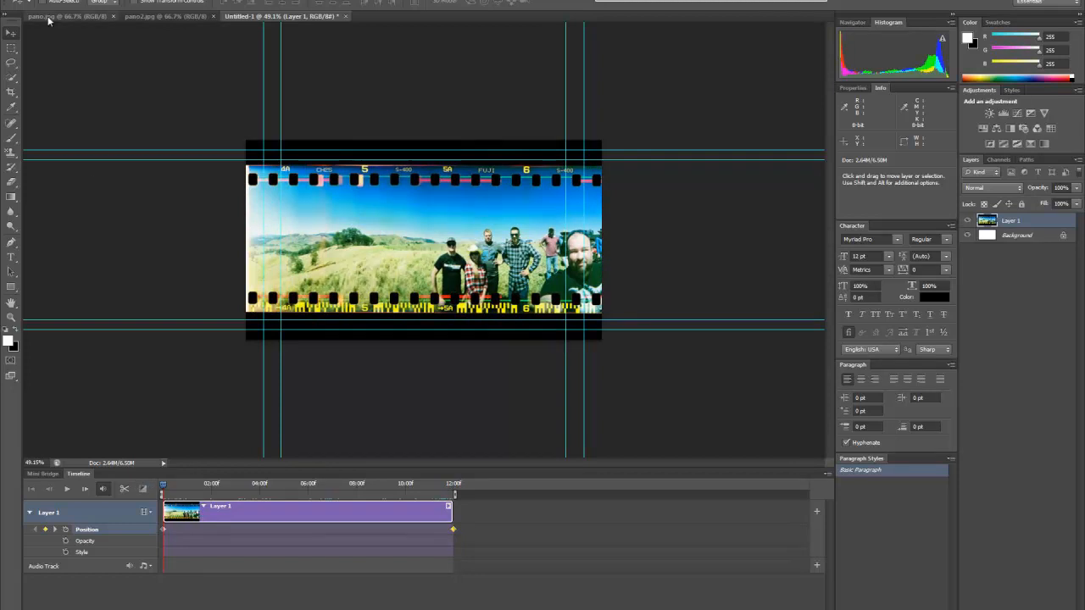
# Step: Drag the harbour panorama from pano.jpg into Untitled-1 as Layer 2
pyautogui.click(40, 16)
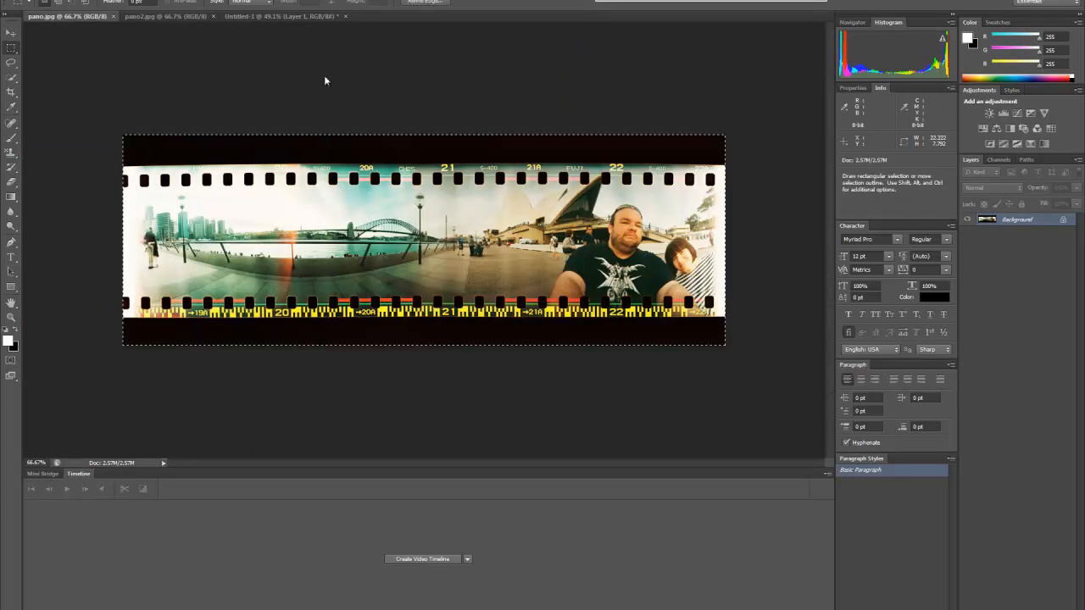
pyautogui.click(40, 4)
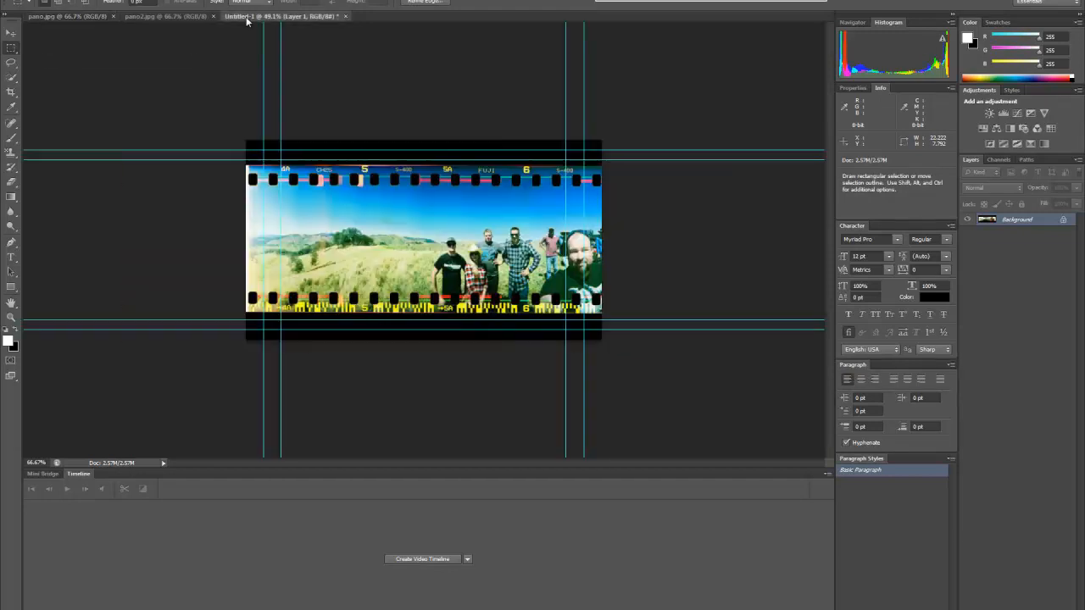
pyautogui.click(422, 559)
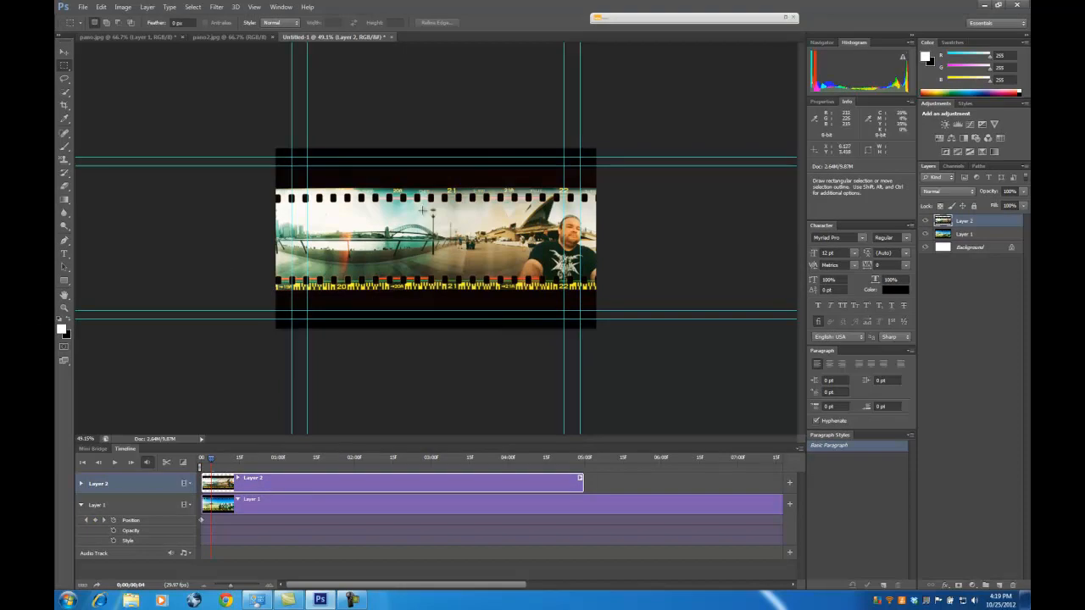
# Step: Transform Layer 2, moving the harbour panorama up and enlarging it to fill the frame
pyautogui.click(101, 7)
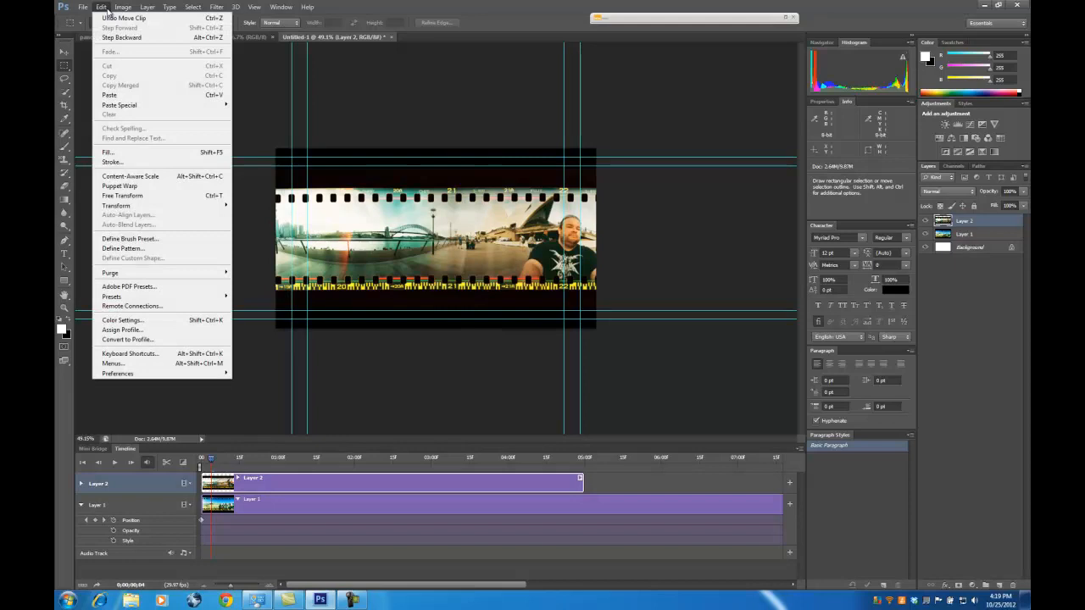
pyautogui.click(117, 205)
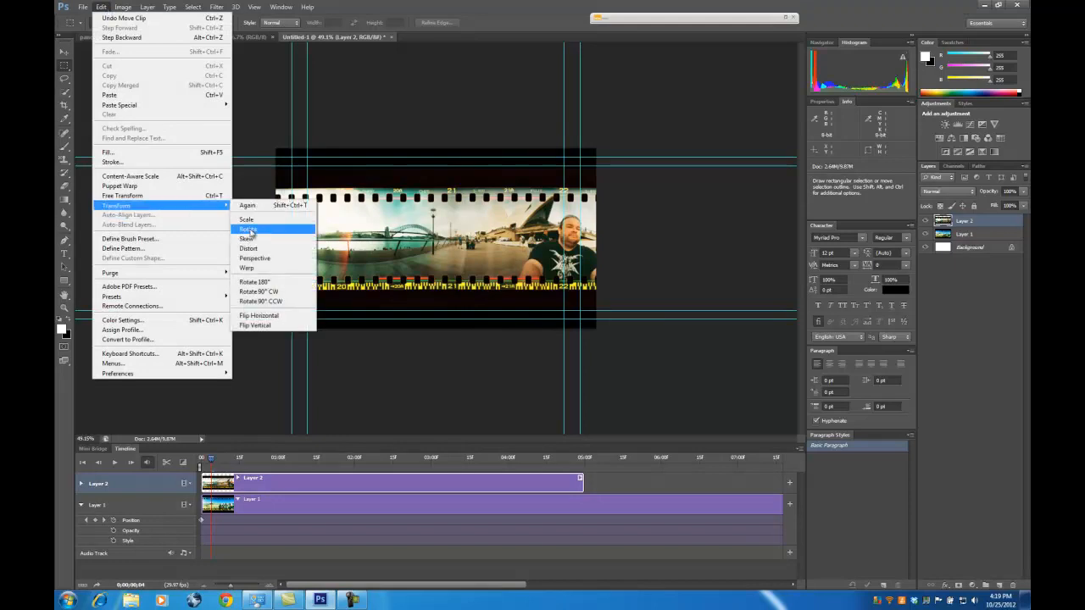
pyautogui.click(247, 229)
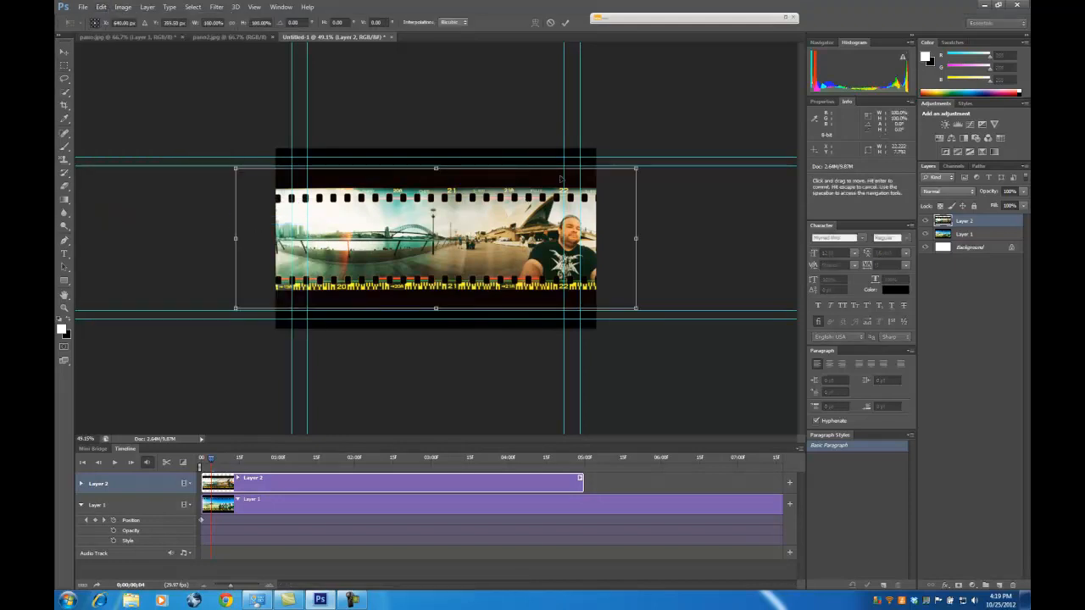
pyautogui.moveTo(435, 237); pyautogui.dragTo(435, 203)
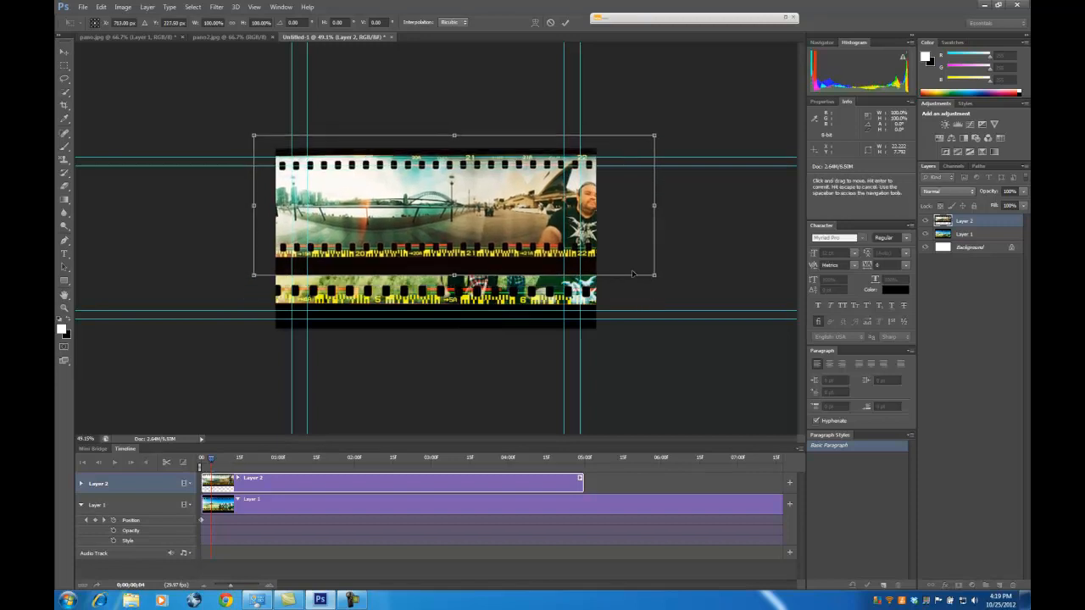
pyautogui.moveTo(655, 275); pyautogui.dragTo(704, 292)
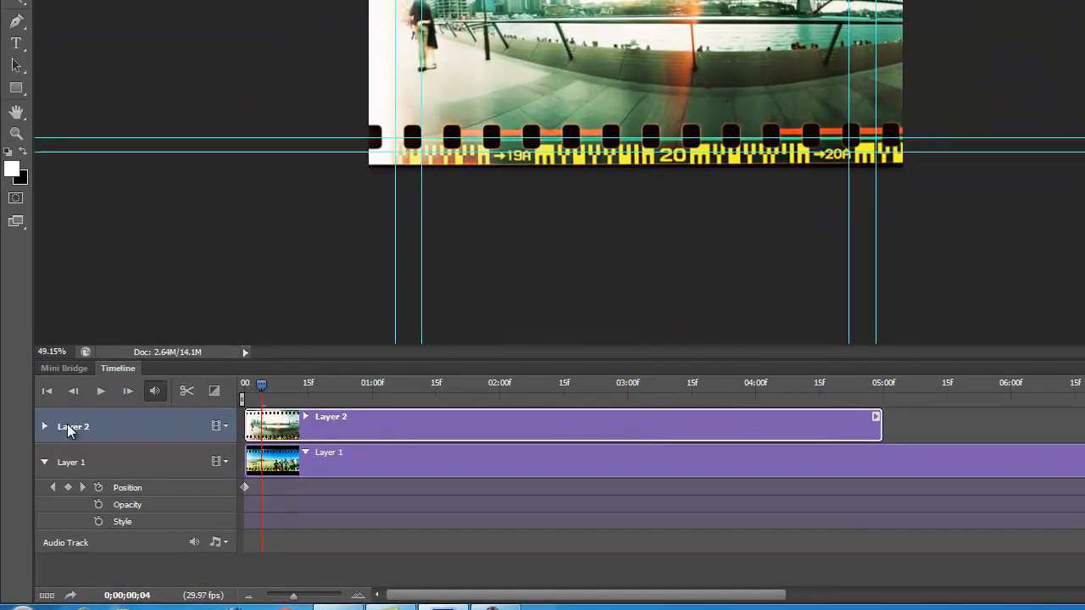
# Step: Set start and end Position keyframes on the Layer 2 harbour clip
pyautogui.click(44, 426)
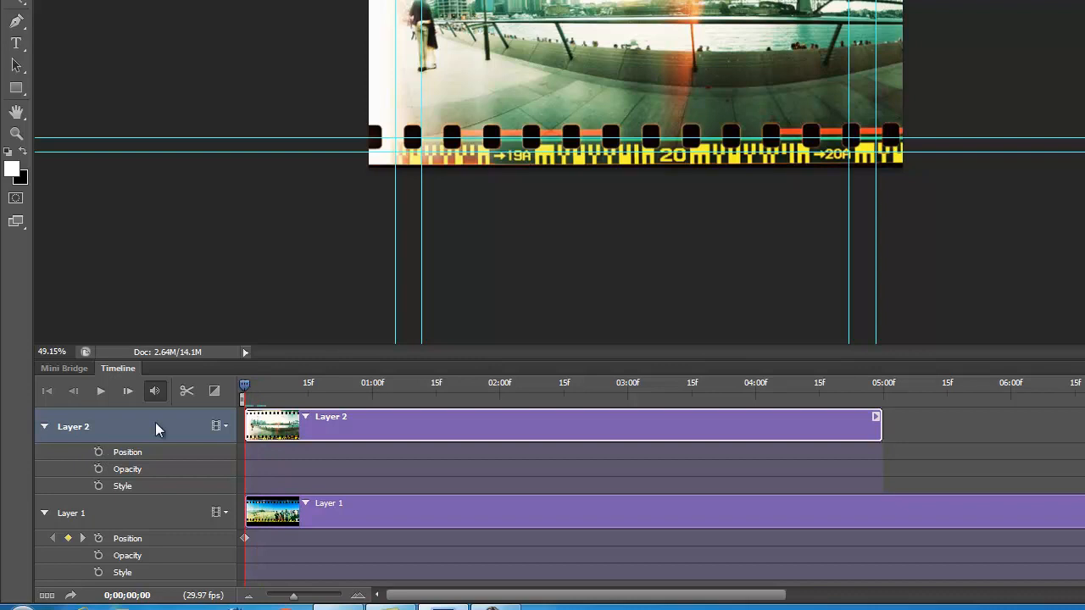
pyautogui.click(99, 452)
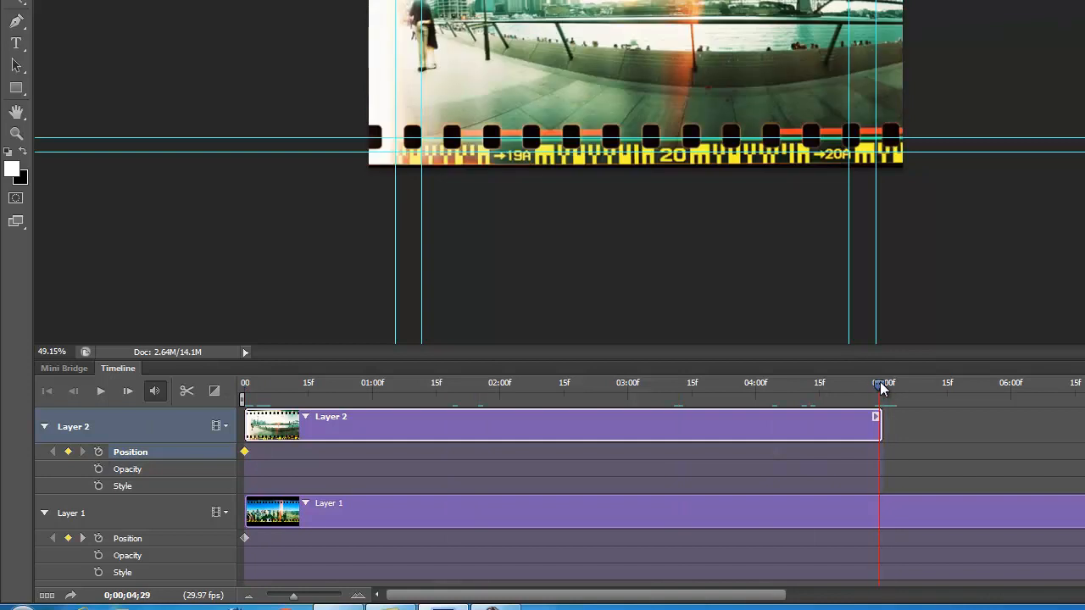
pyautogui.click(68, 452)
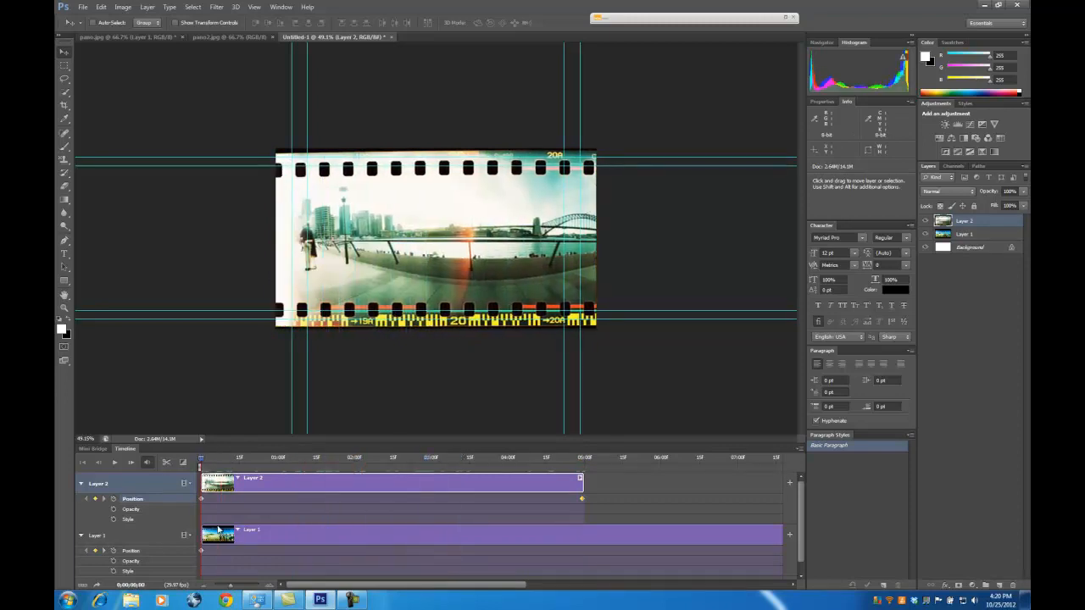
pyautogui.click(81, 483)
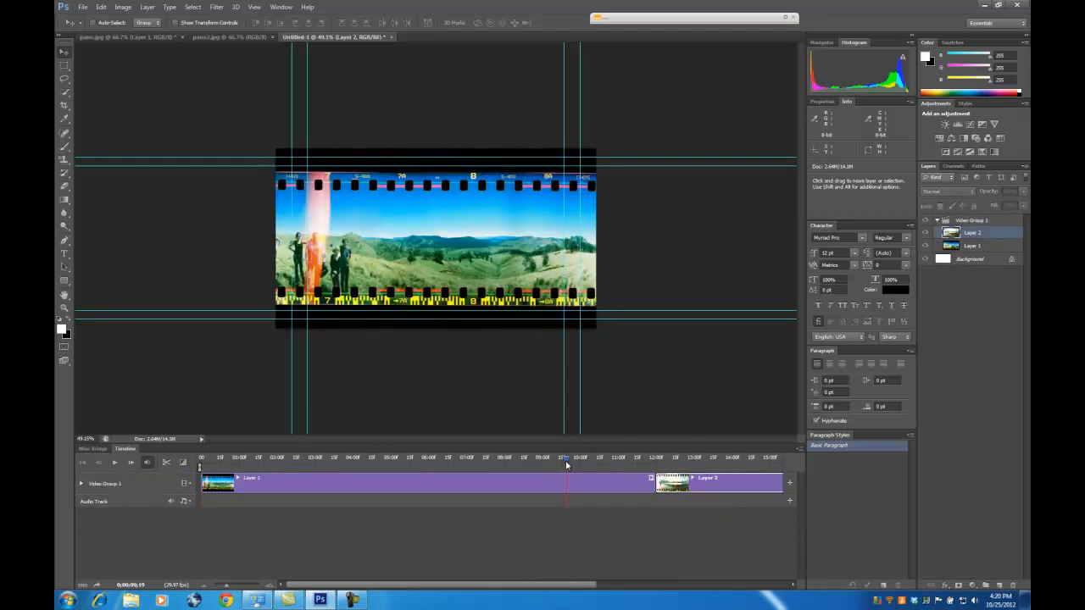
# Step: Scrub across the Layer 1–Layer 2 cut and open the clip transitions list
pyautogui.moveTo(567, 458); pyautogui.dragTo(574, 457)
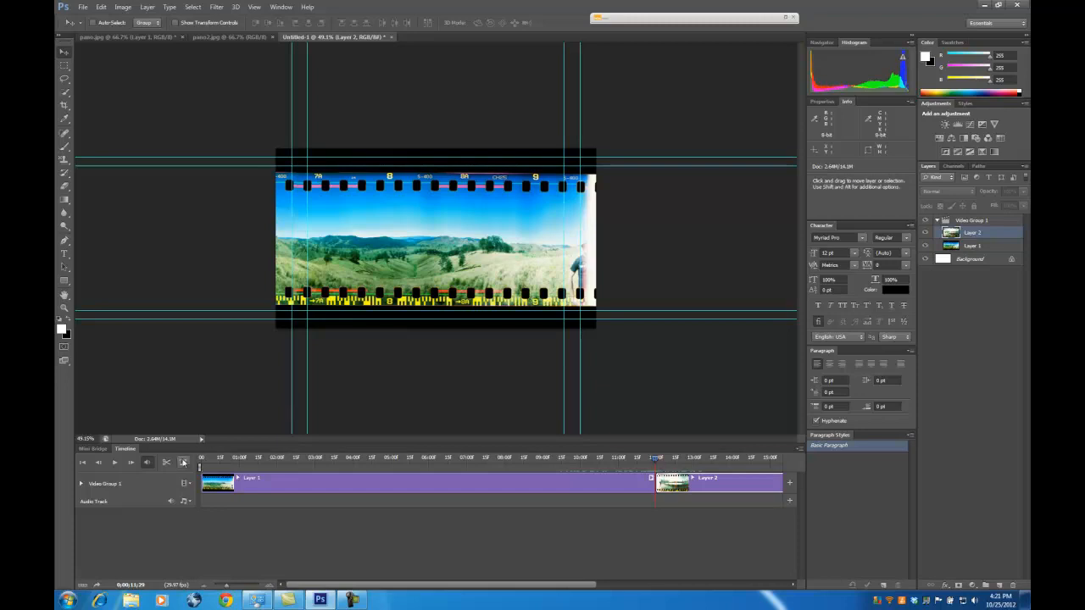
pyautogui.click(184, 462)
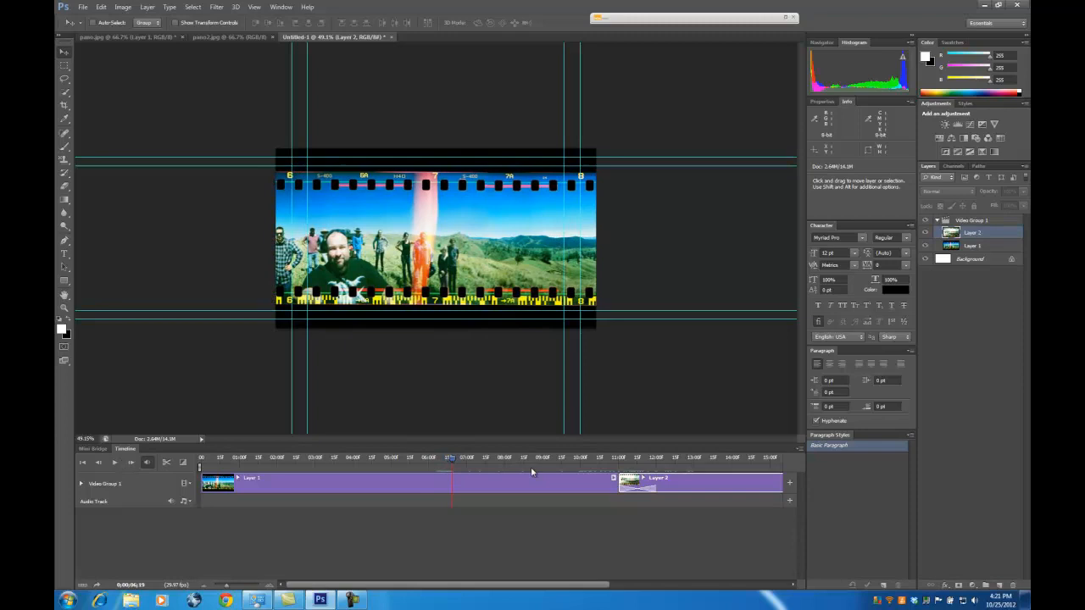
pyautogui.click(114, 461)
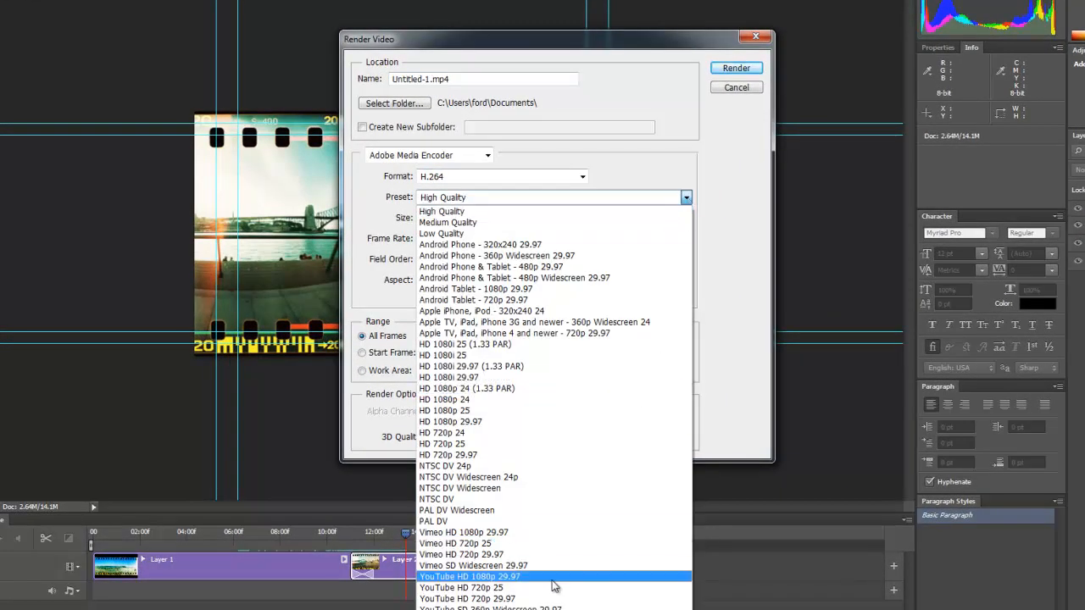
pyautogui.moveTo(534, 583)
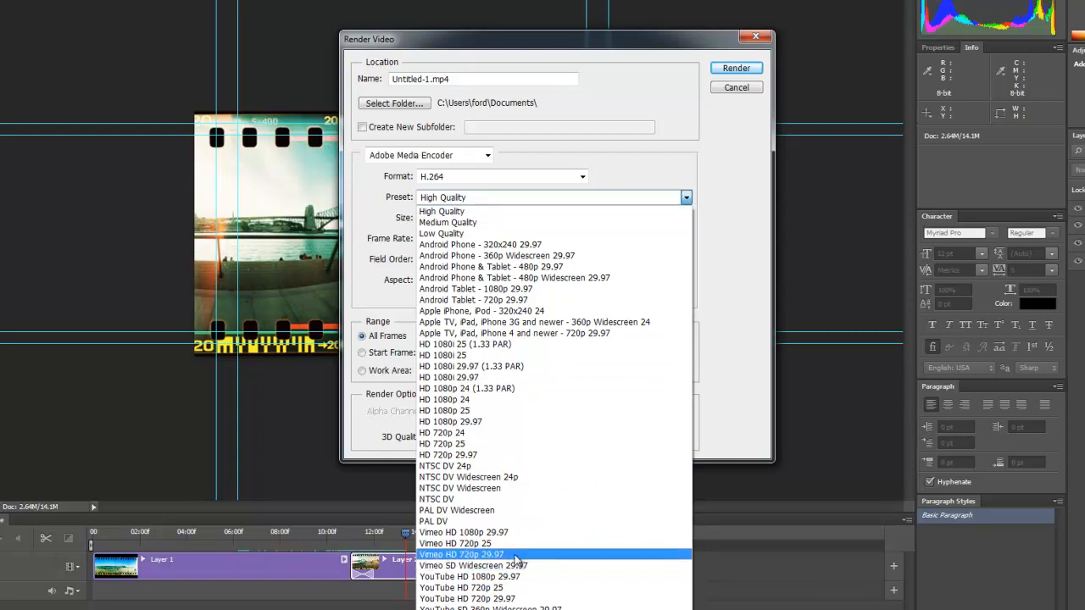
# Step: Render the video with the Vimeo HD 720p 29.97 preset under the name TEST
pyautogui.click(461, 555)
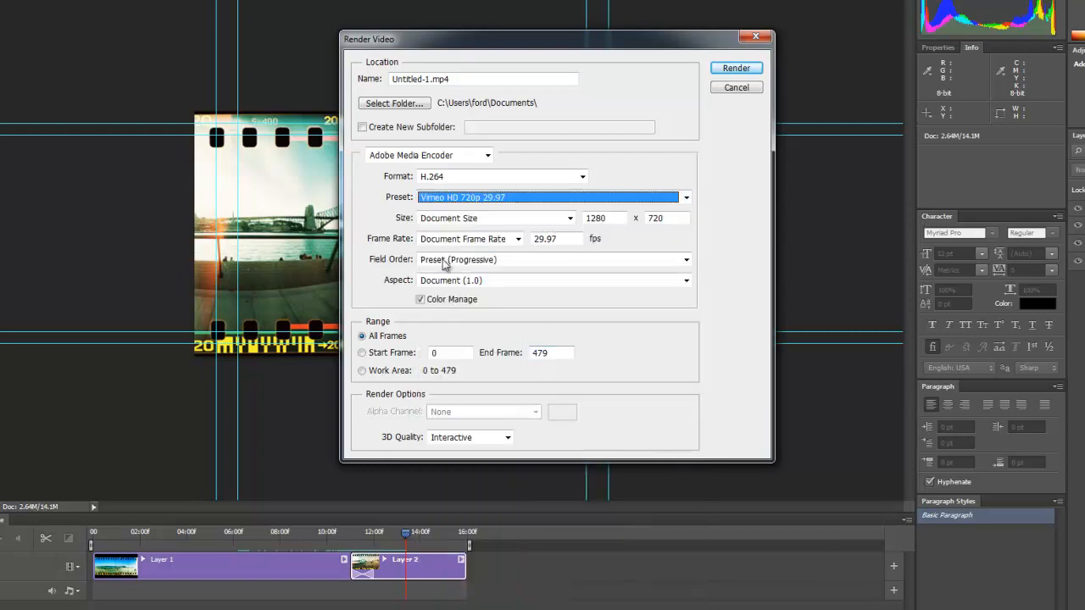
pyautogui.moveTo(463, 271)
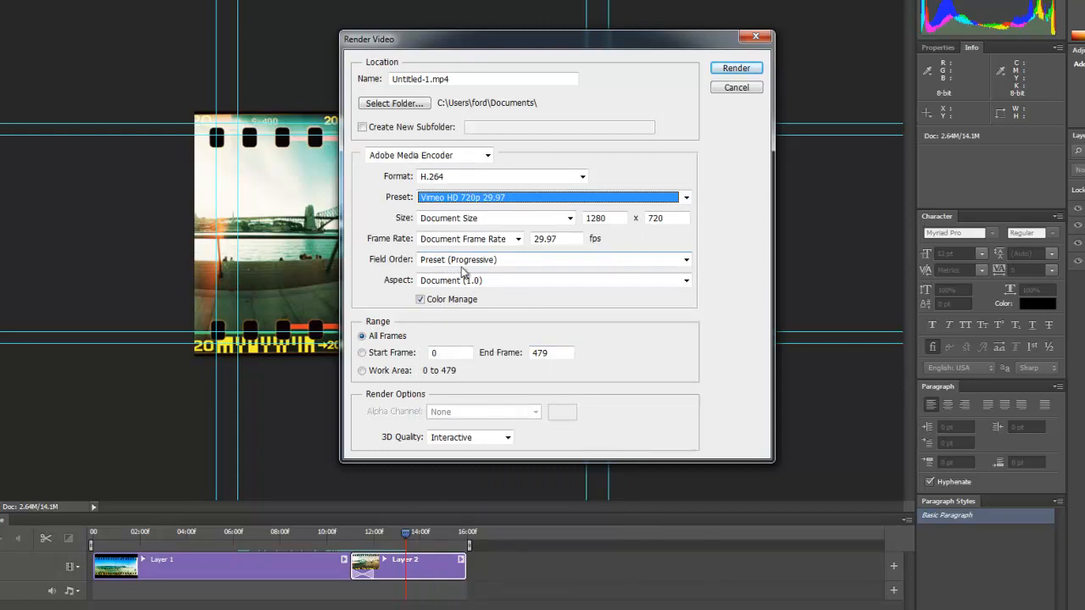
pyautogui.click(483, 78)
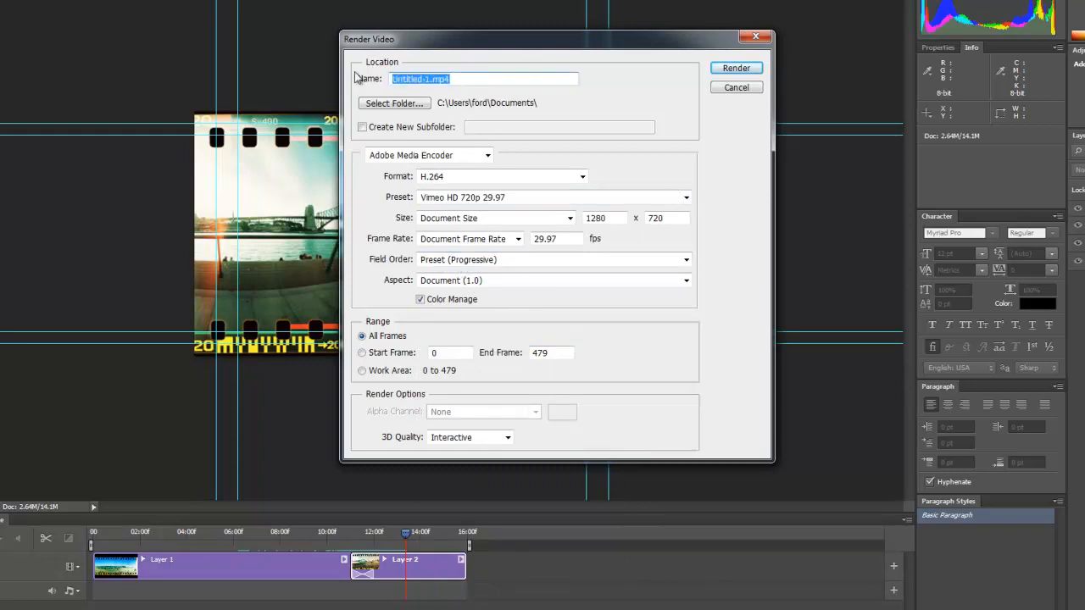
pyautogui.write('TEST')
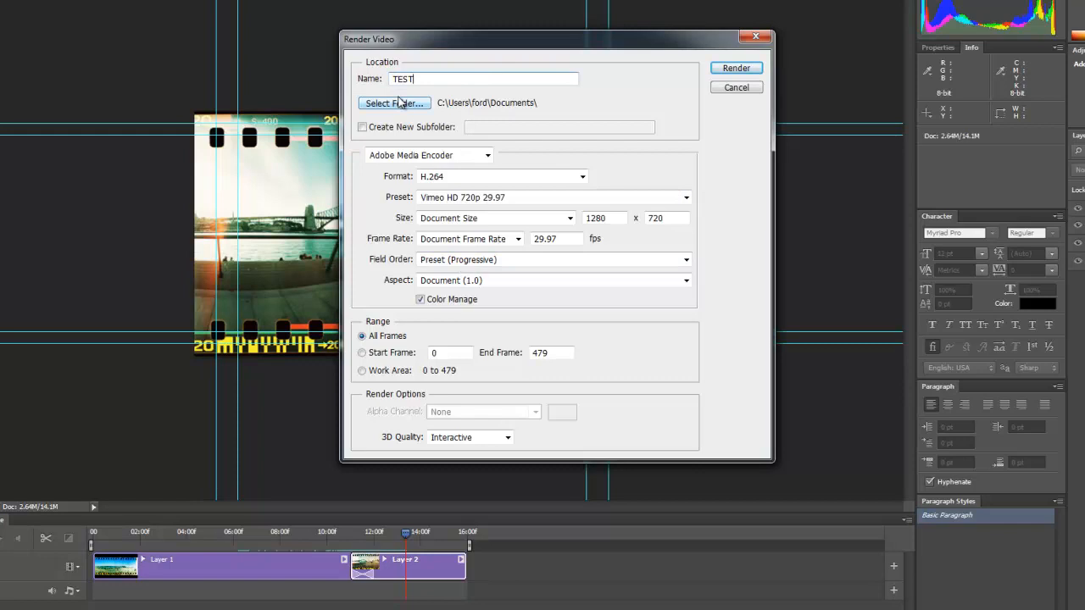
pyautogui.click(393, 103)
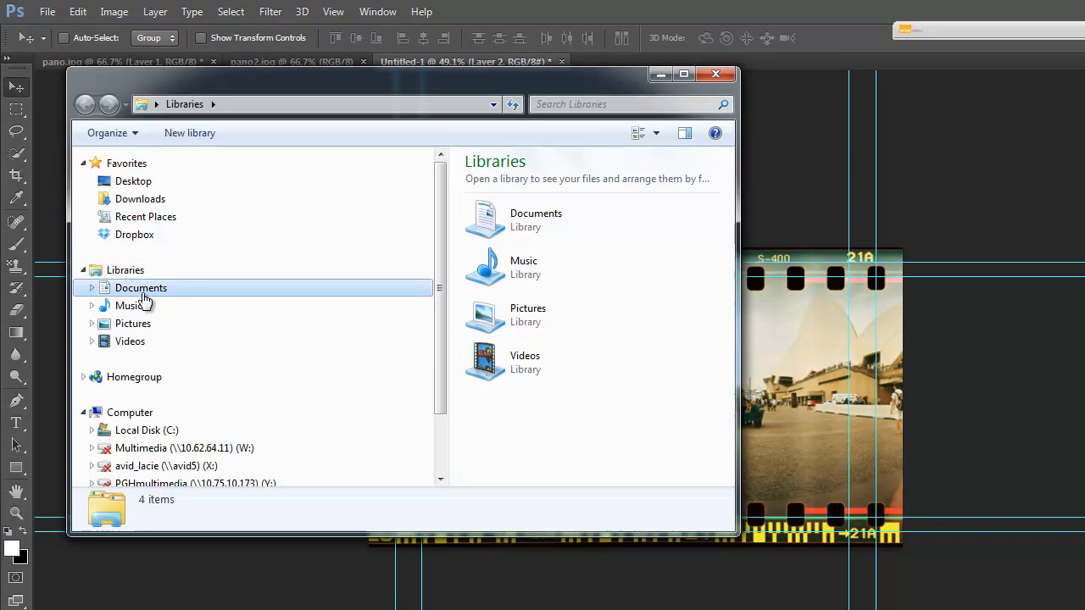
# Step: Open the Documents library and launch the rendered TEST.mp4
pyautogui.doubleClick(140, 287)
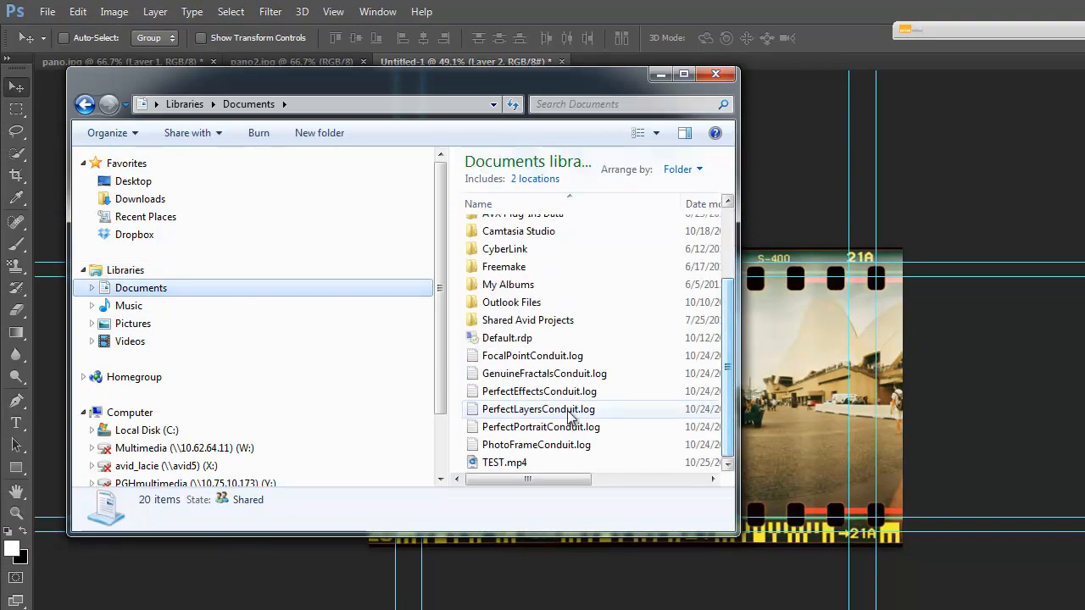
pyautogui.click(504, 462)
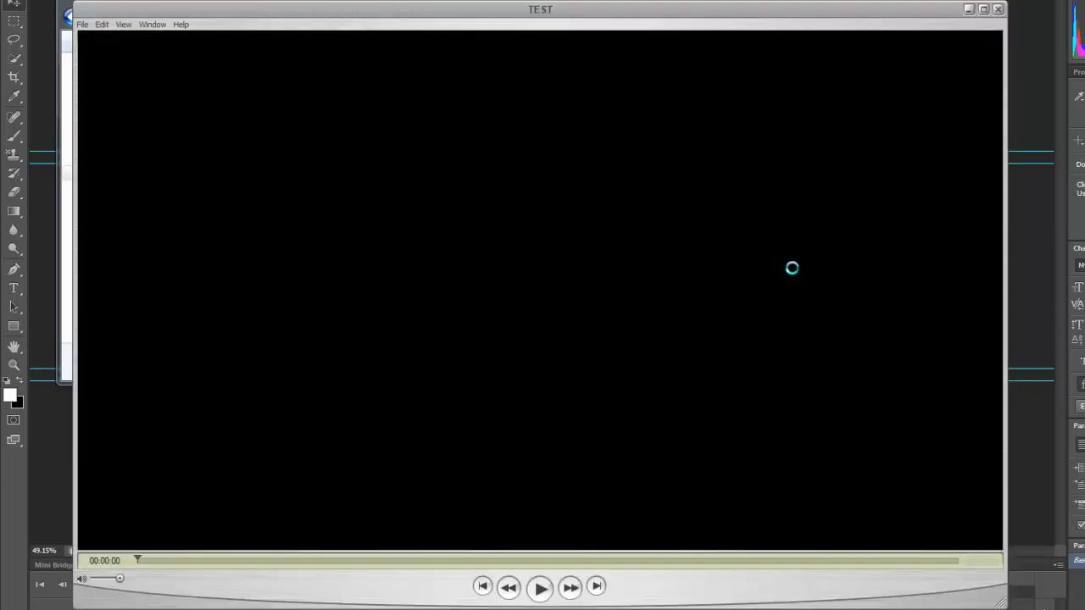
# Step: Play the TEST video briefly in QuickTime Player, then pause it
pyautogui.click(540, 585)
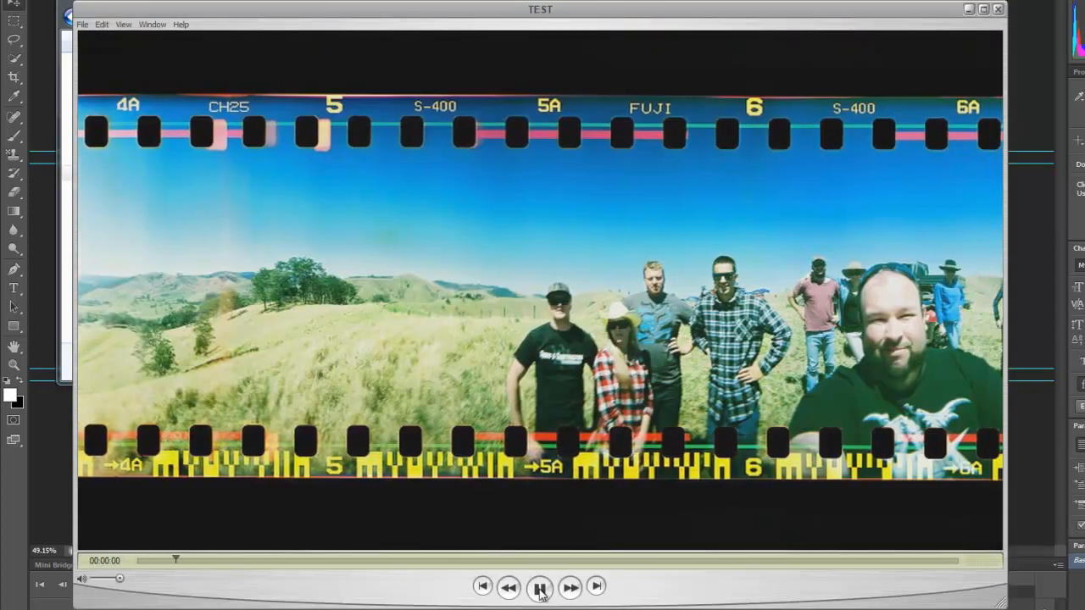
pyautogui.click(540, 586)
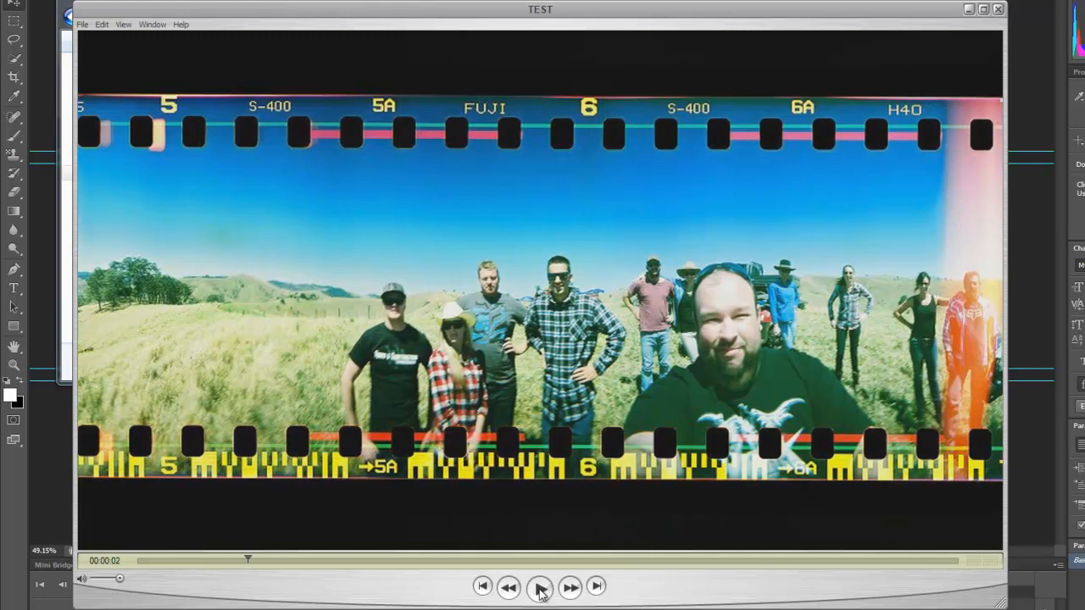